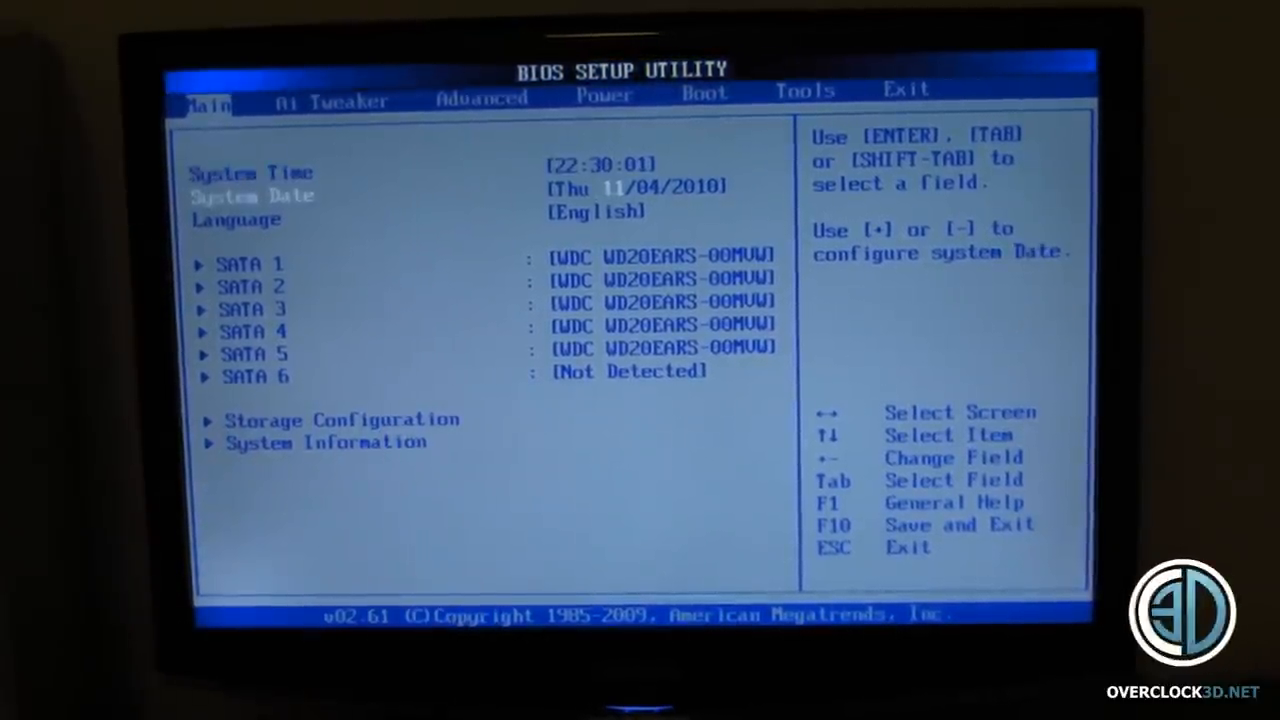
Set 'Configure SATA as' to RAID in Storage Configuration on the Main tab
key(down)
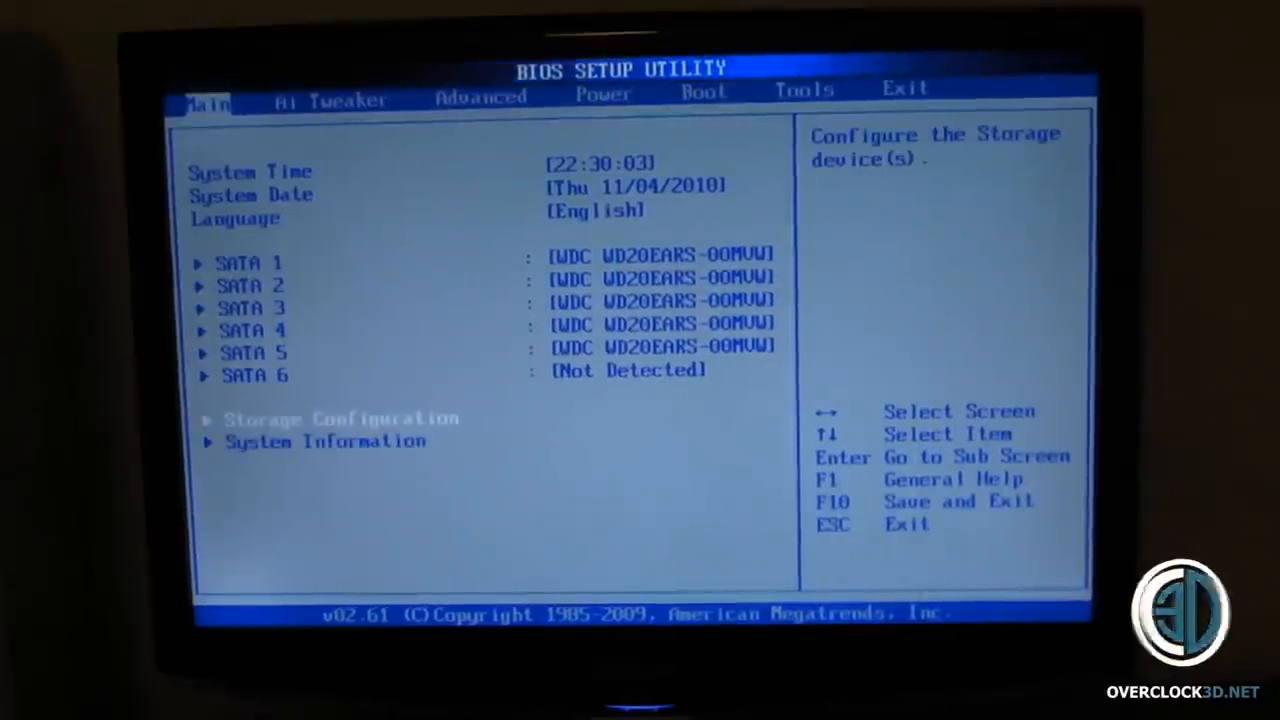
key(enter)
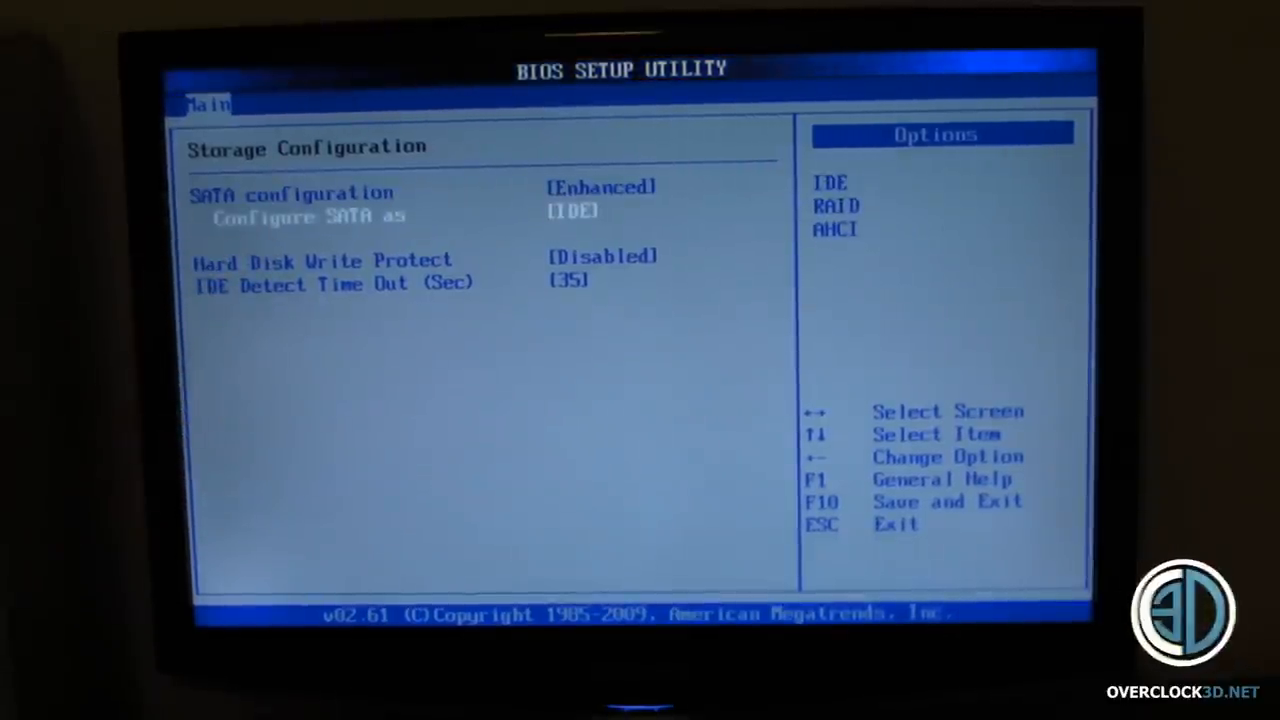
key(Return)
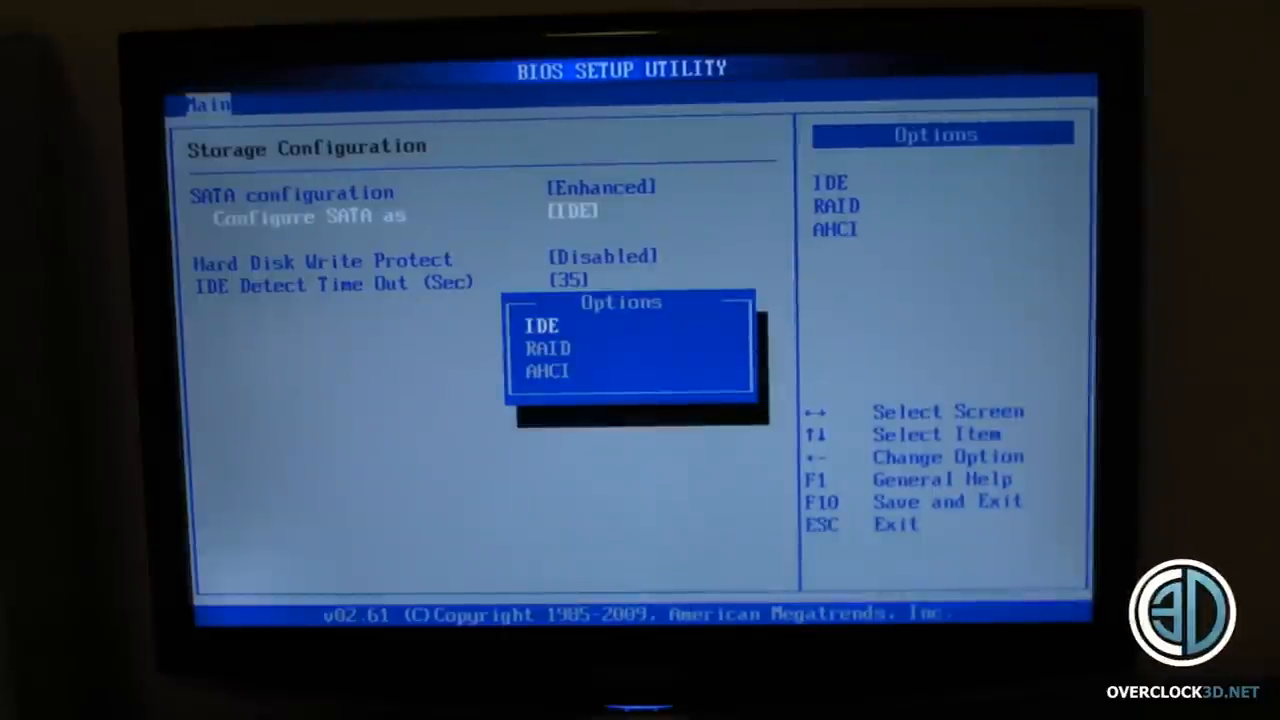
key(Down)
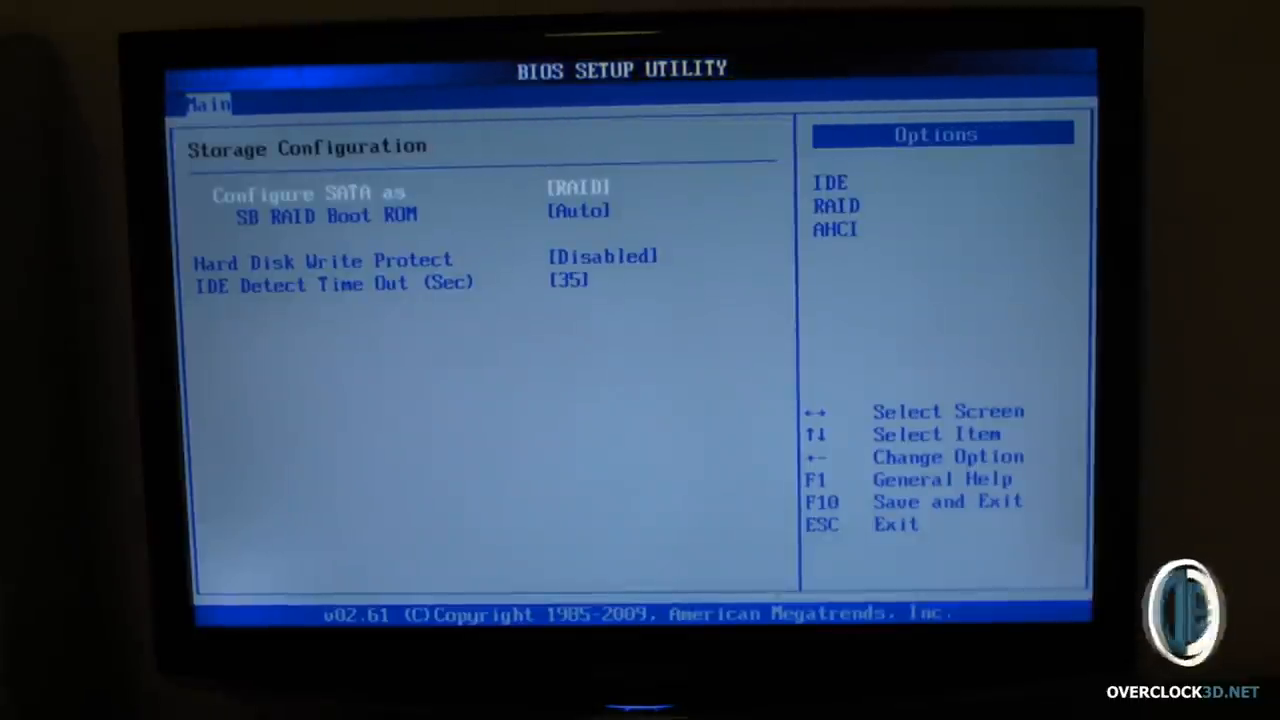
Save configuration changes with F10 and confirm Ok to exit setup
key(F10)
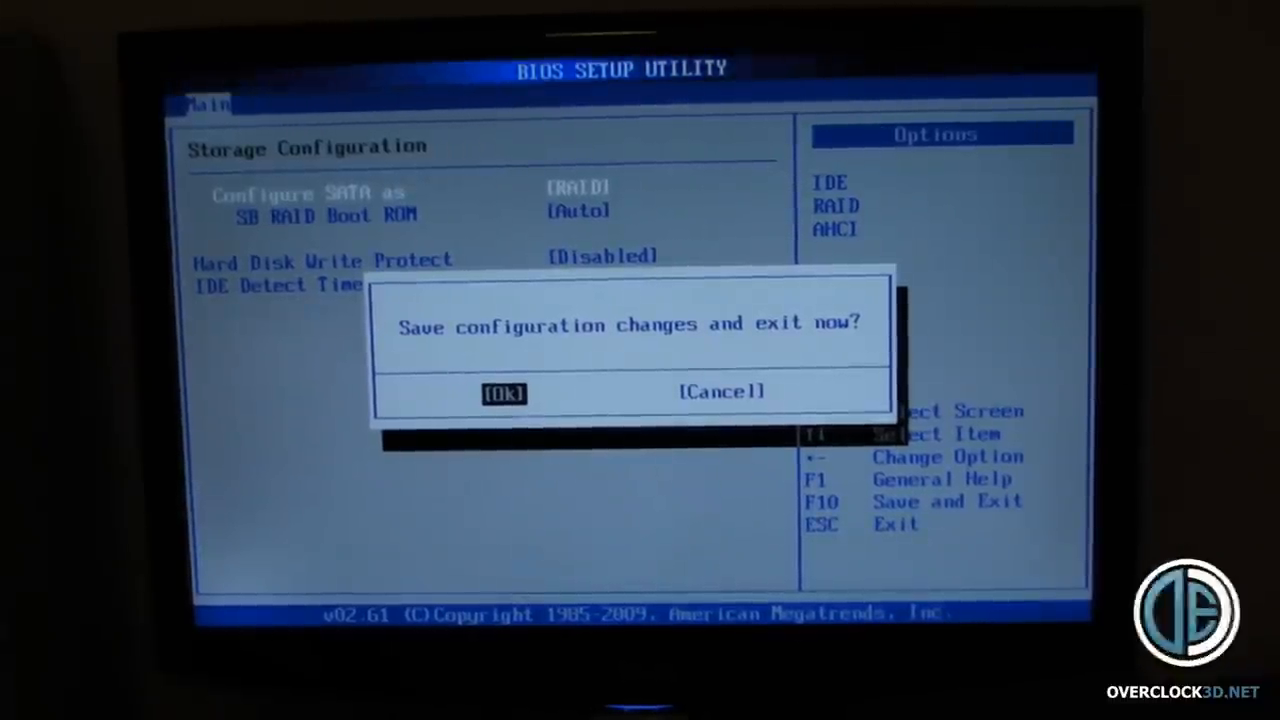
click(504, 392)
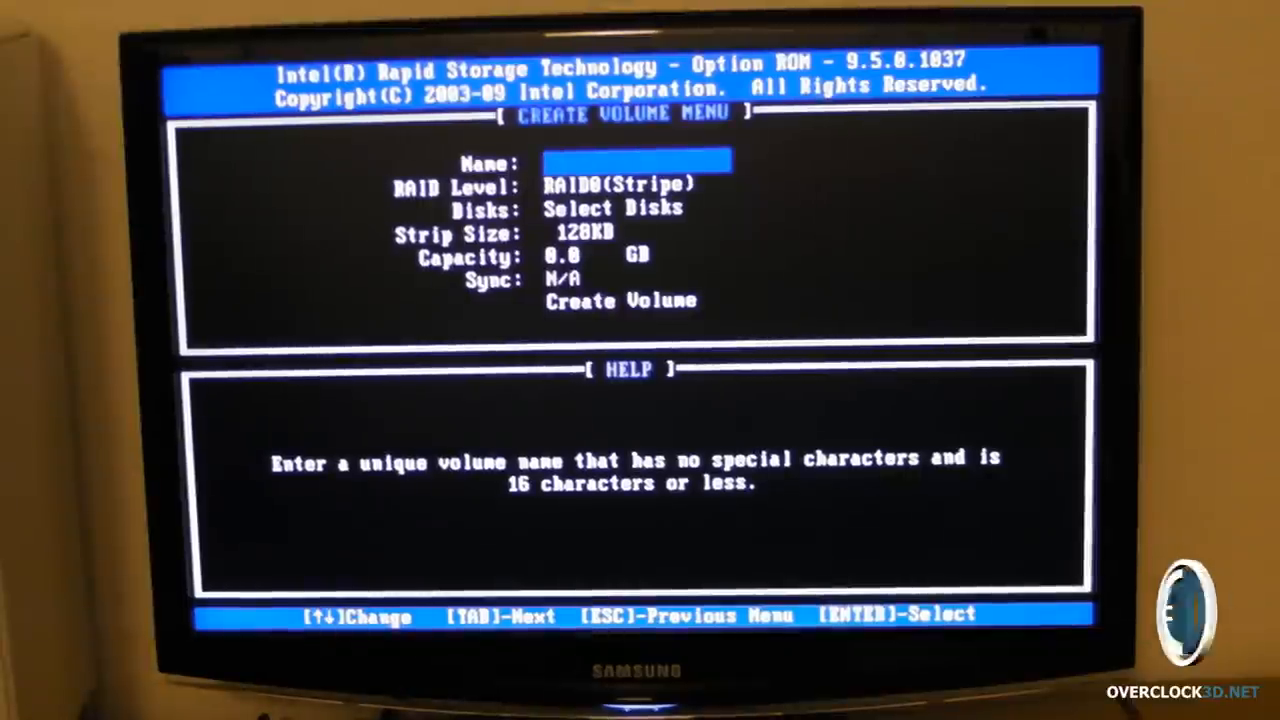
Name the new volume 'Storage' in the Create Volume Menu
text(S)
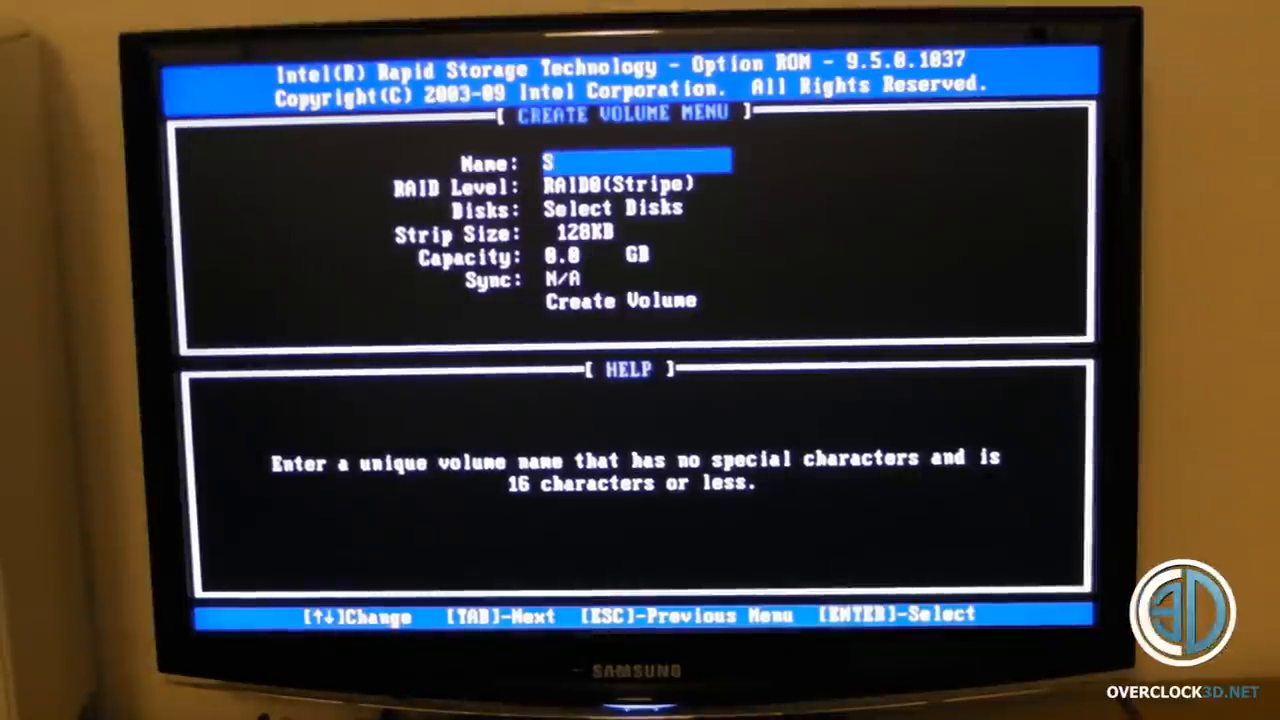
text(toira)
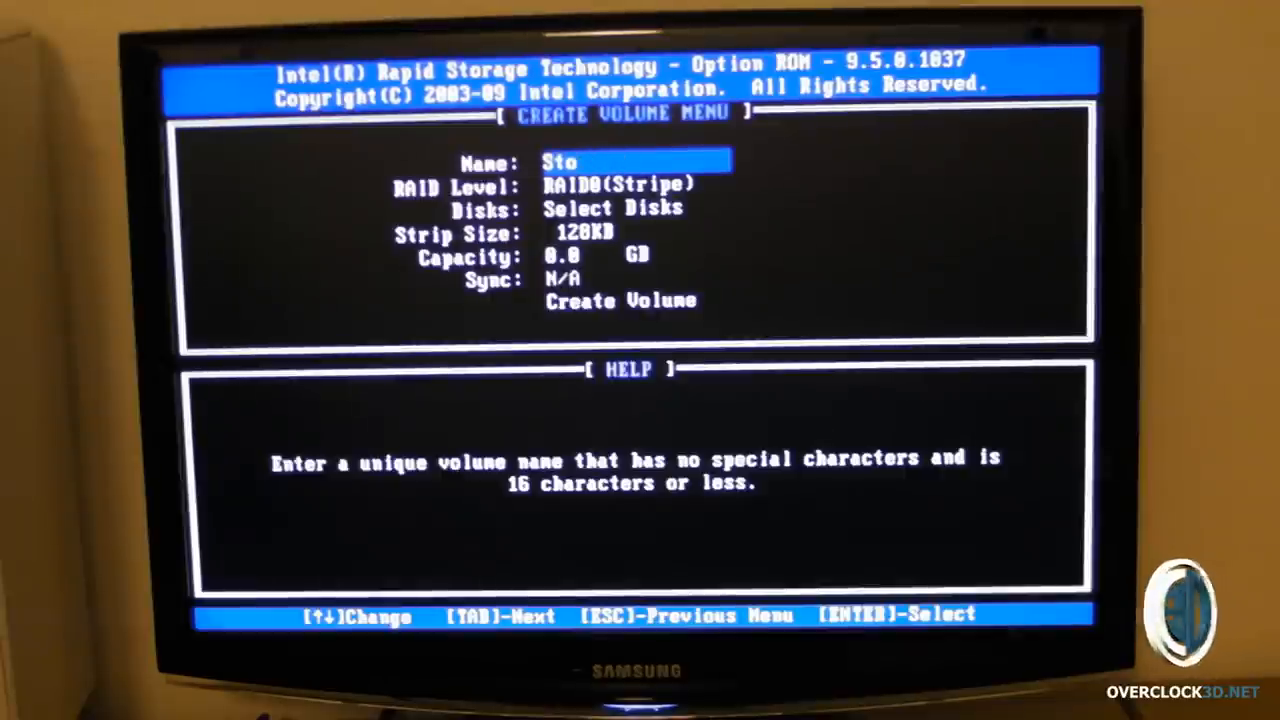
text(rage)
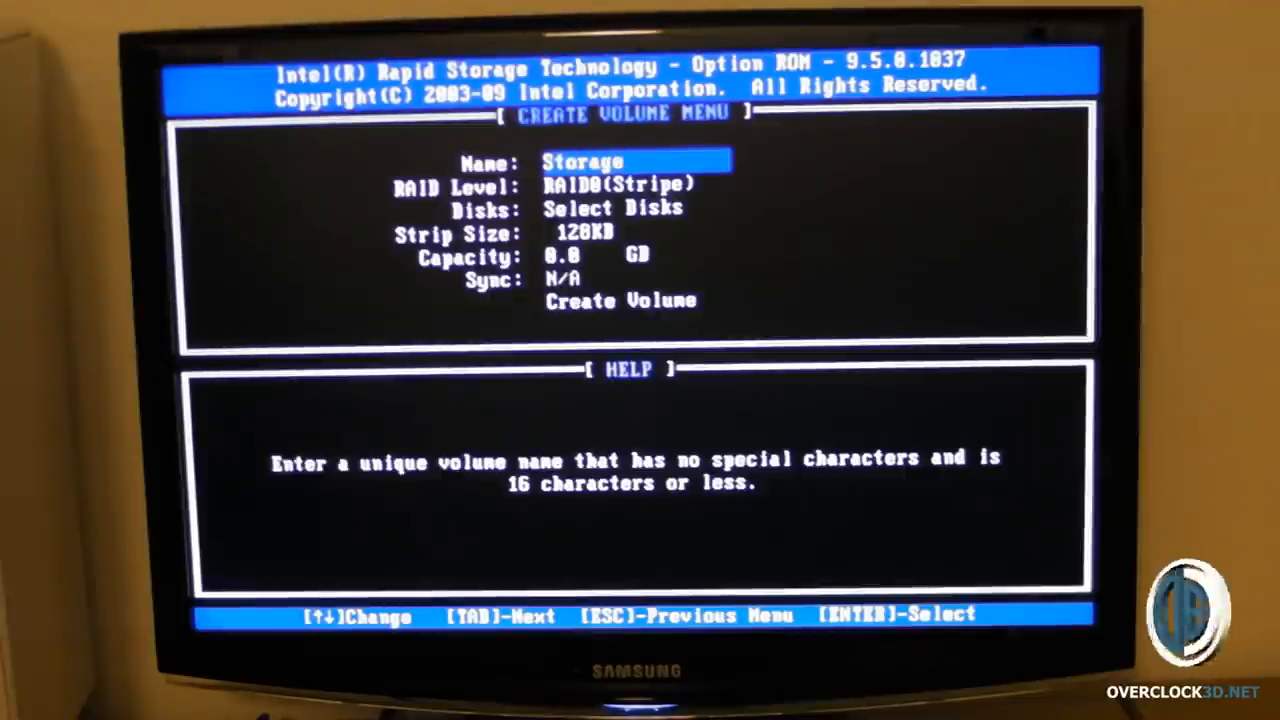
key(Tab)
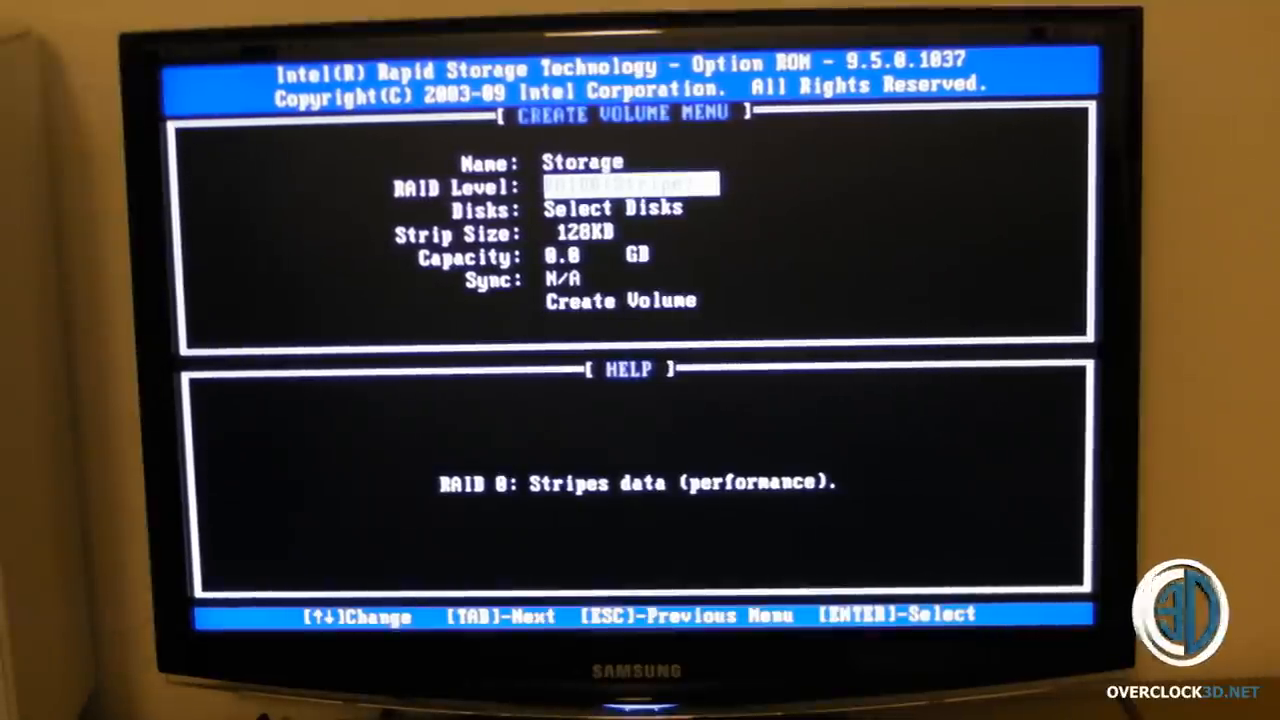
Cycle the RAID Level field with the arrow keys to RAID0(Stripe)
key(Tab)
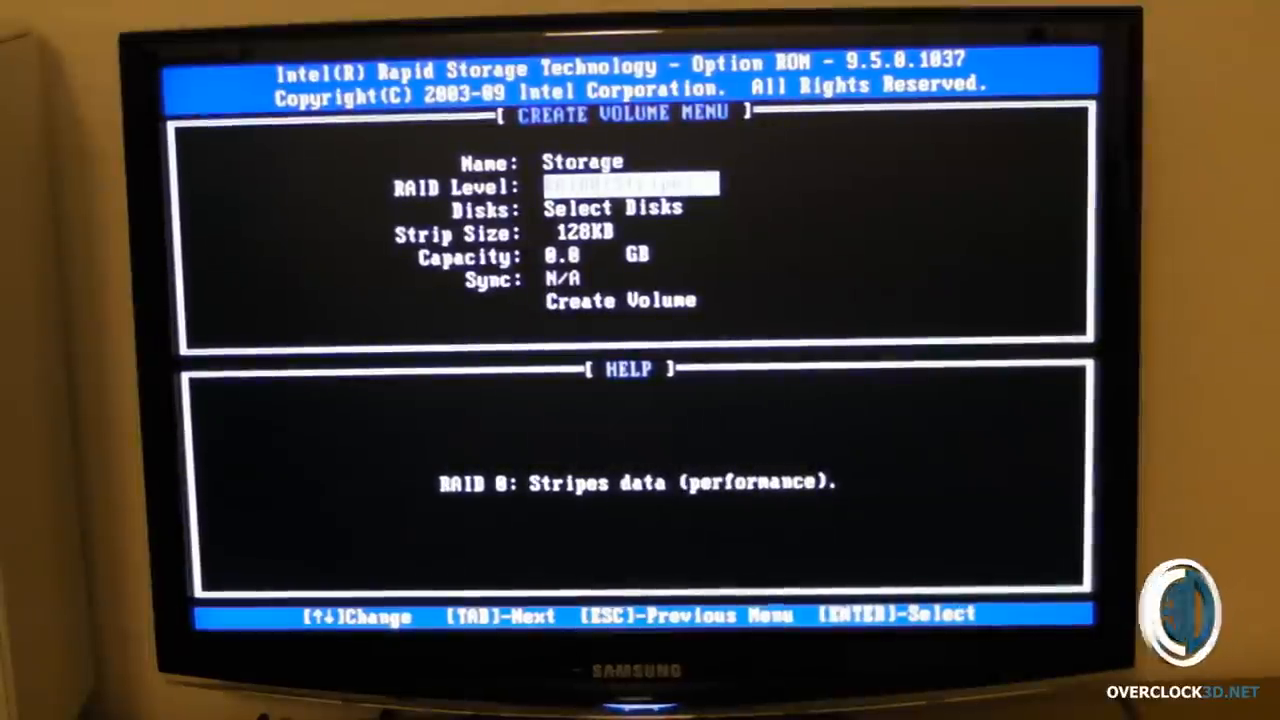
key(Down)
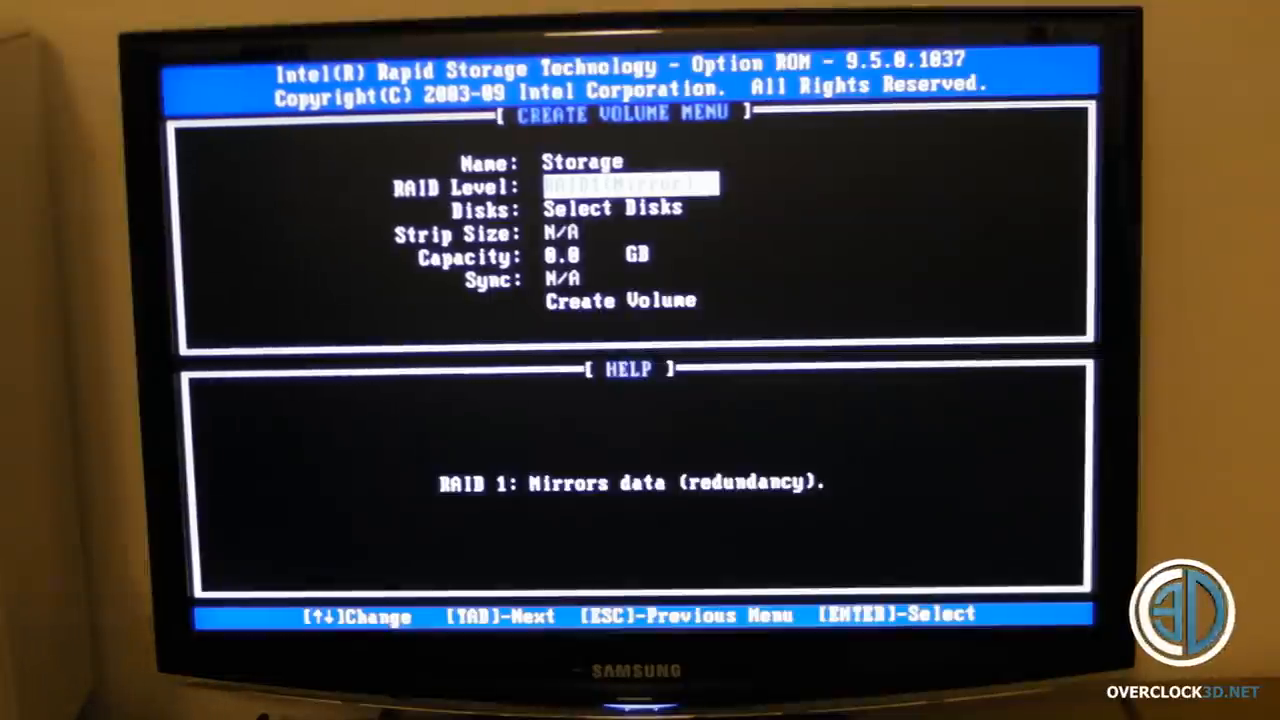
key(Down)
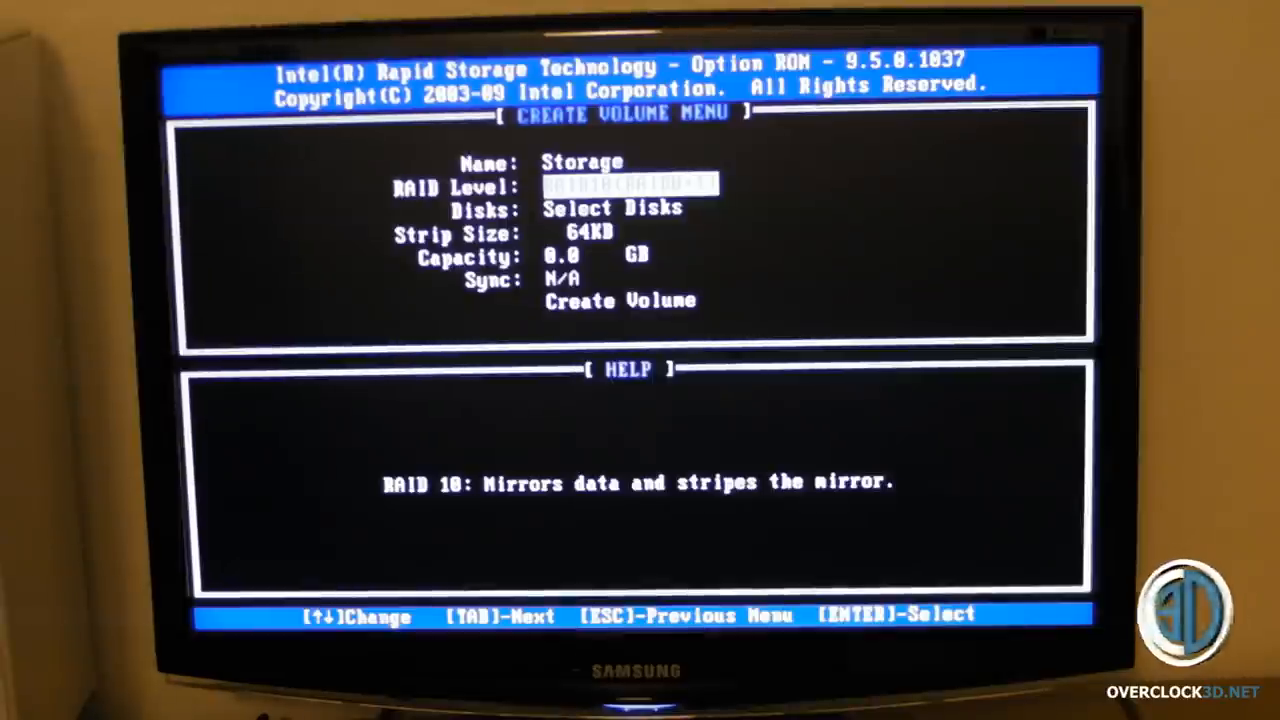
key(Up)
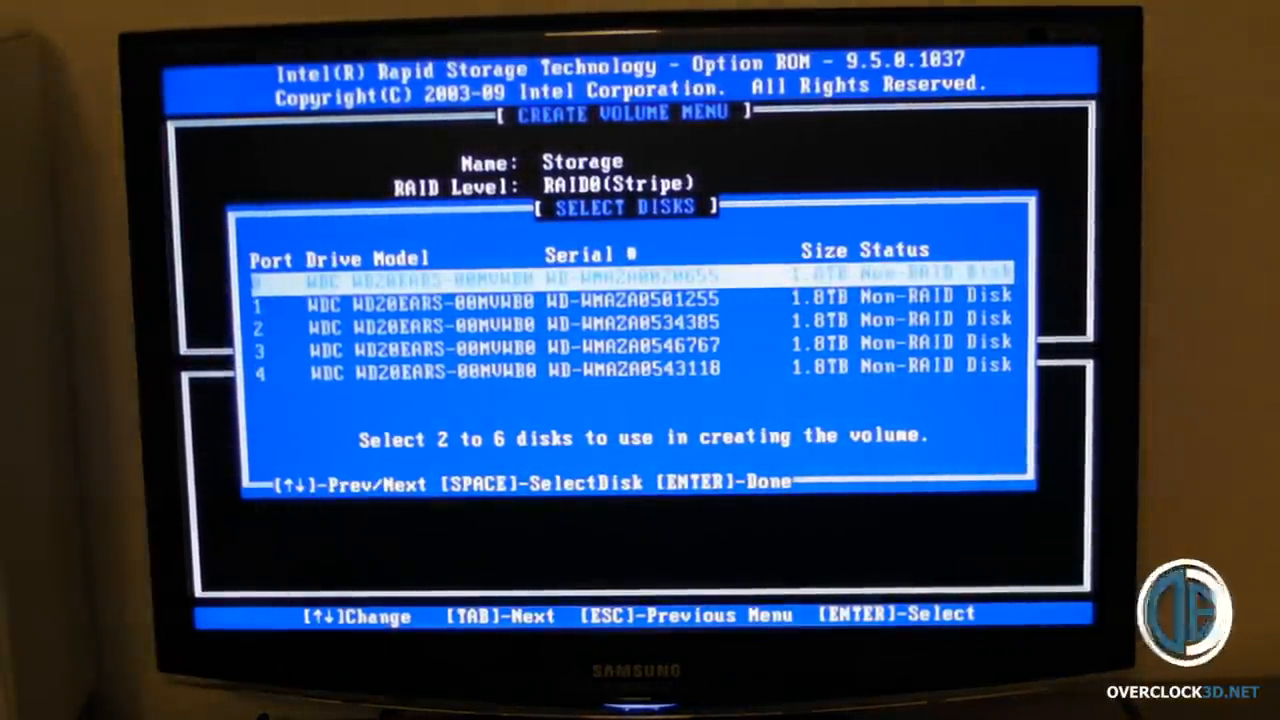
Mark the 1.8TB disks to include in the striped Storage volume
key(Down)
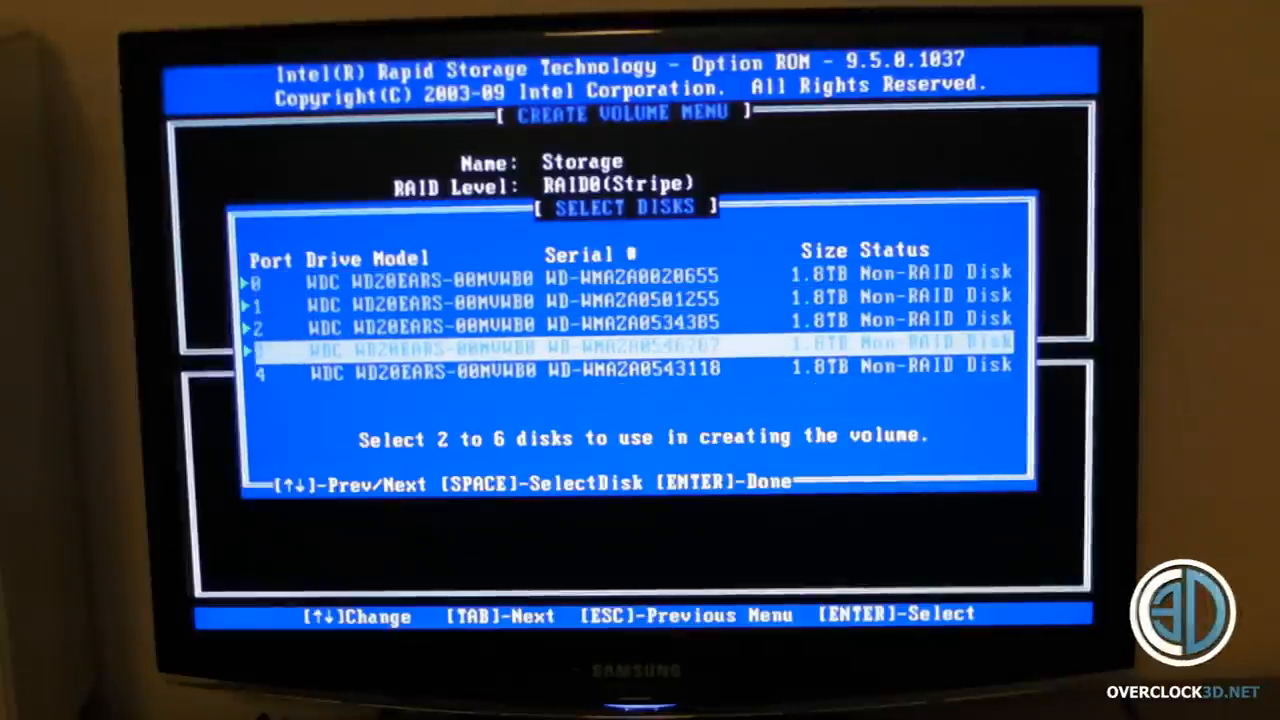
key(Down)
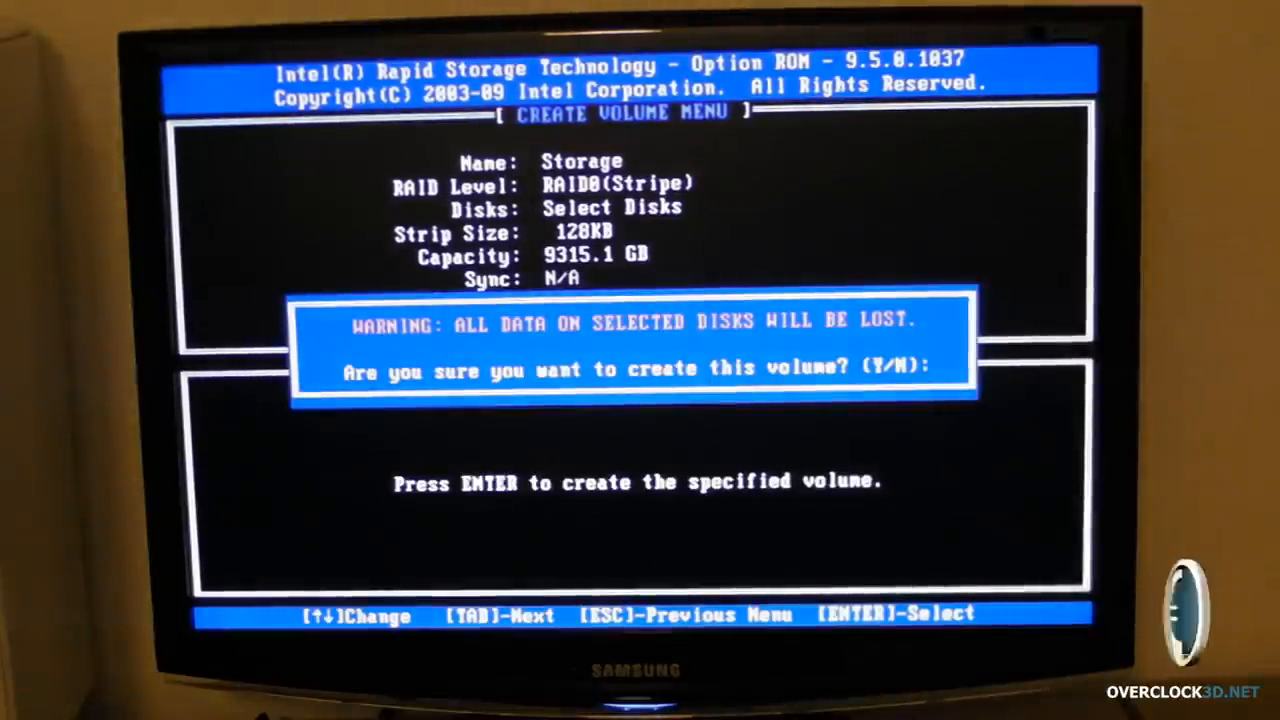
Confirm creating the 9315.1 GB RAID 0 volume, accepting data loss with Y
key(y)
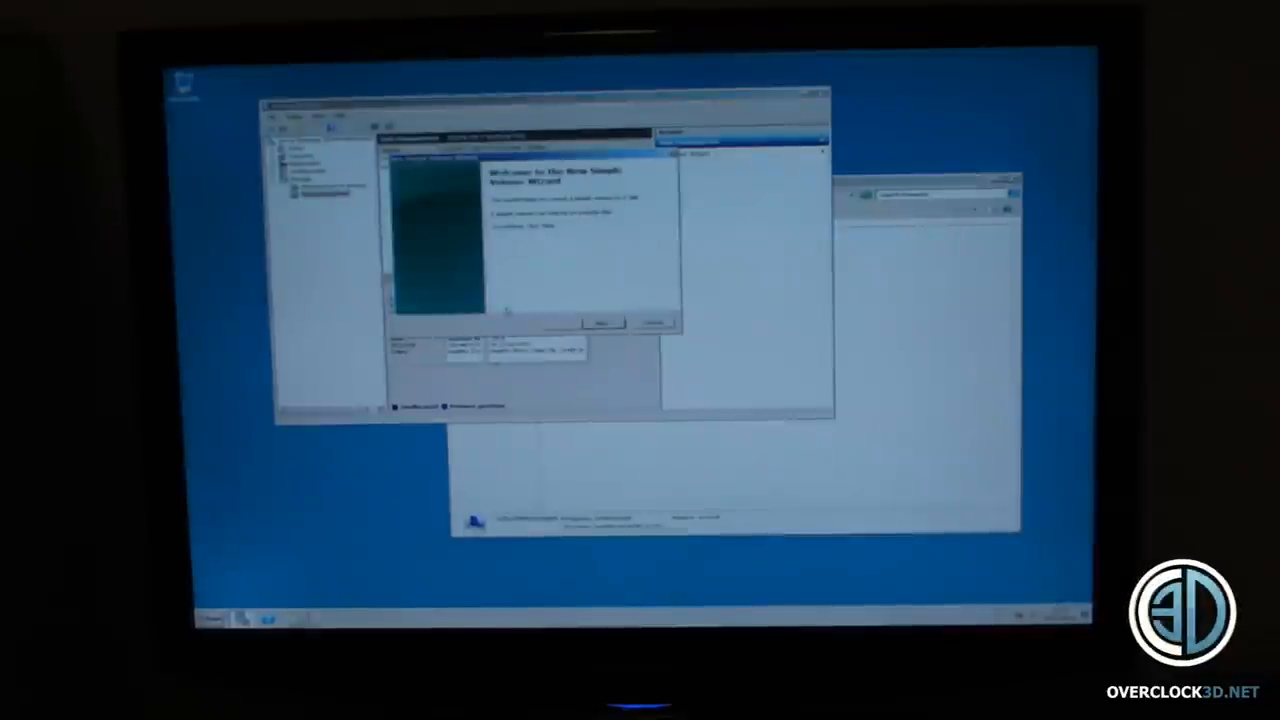
Accept the full volume size and drive letter D: in the New Simple Volume Wizard
click(604, 324)
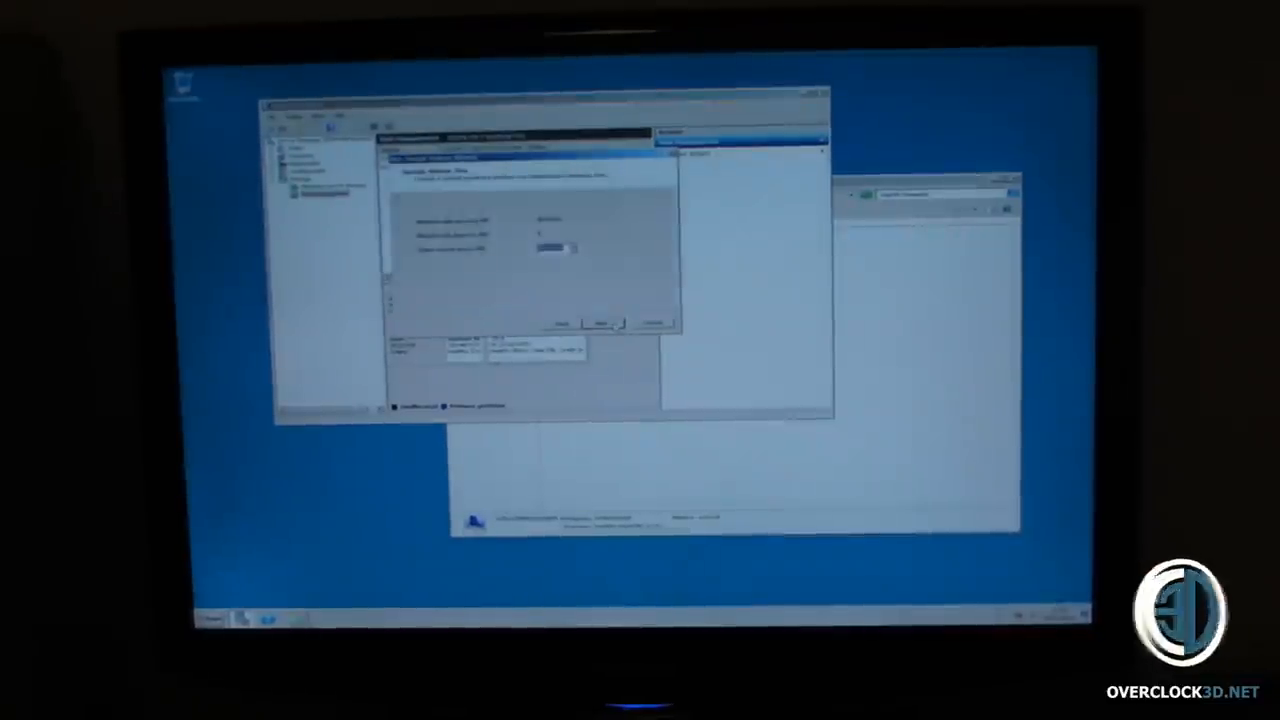
click(600, 324)
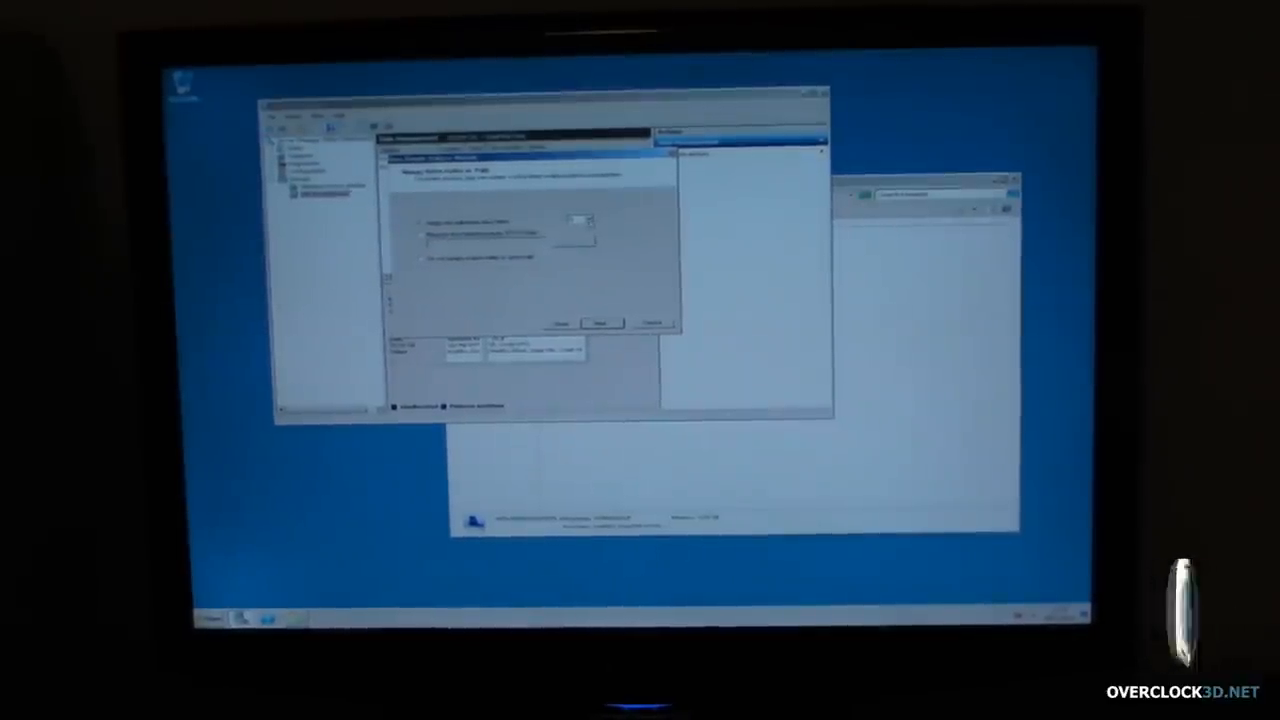
click(598, 324)
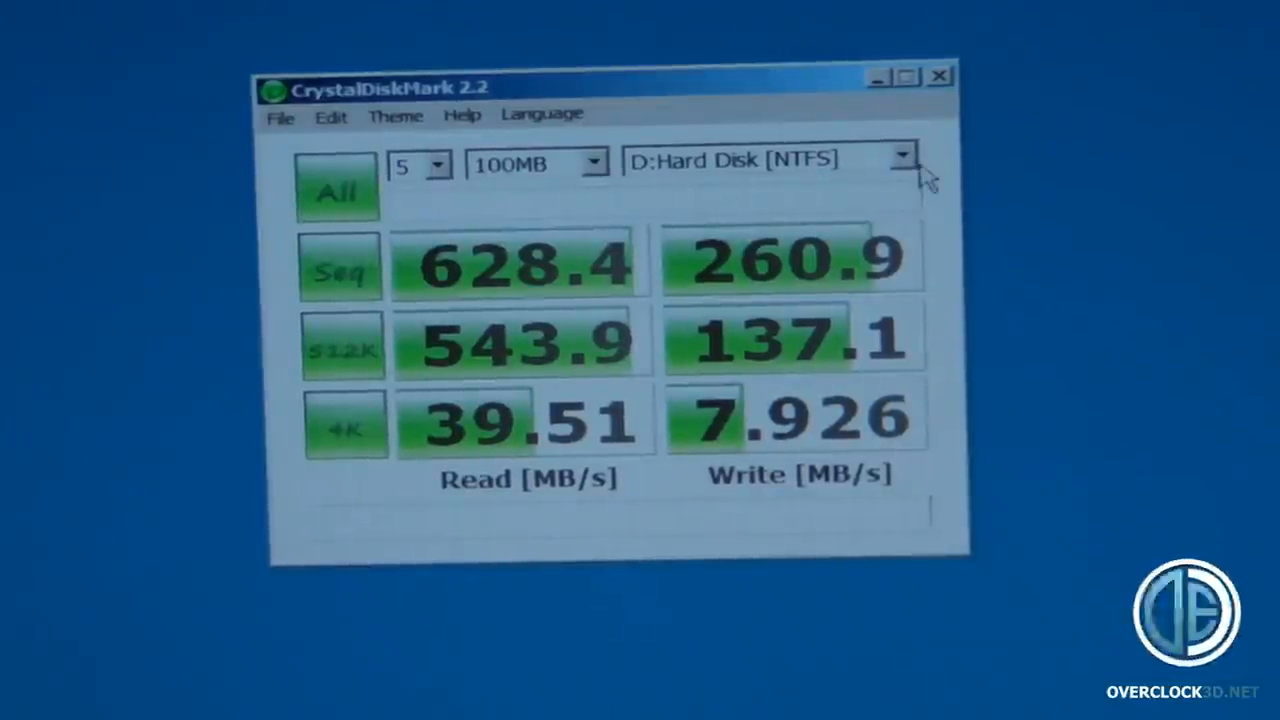
Choose D: Hard Disk [NTFS] as the CrystalDiskMark test target
click(902, 160)
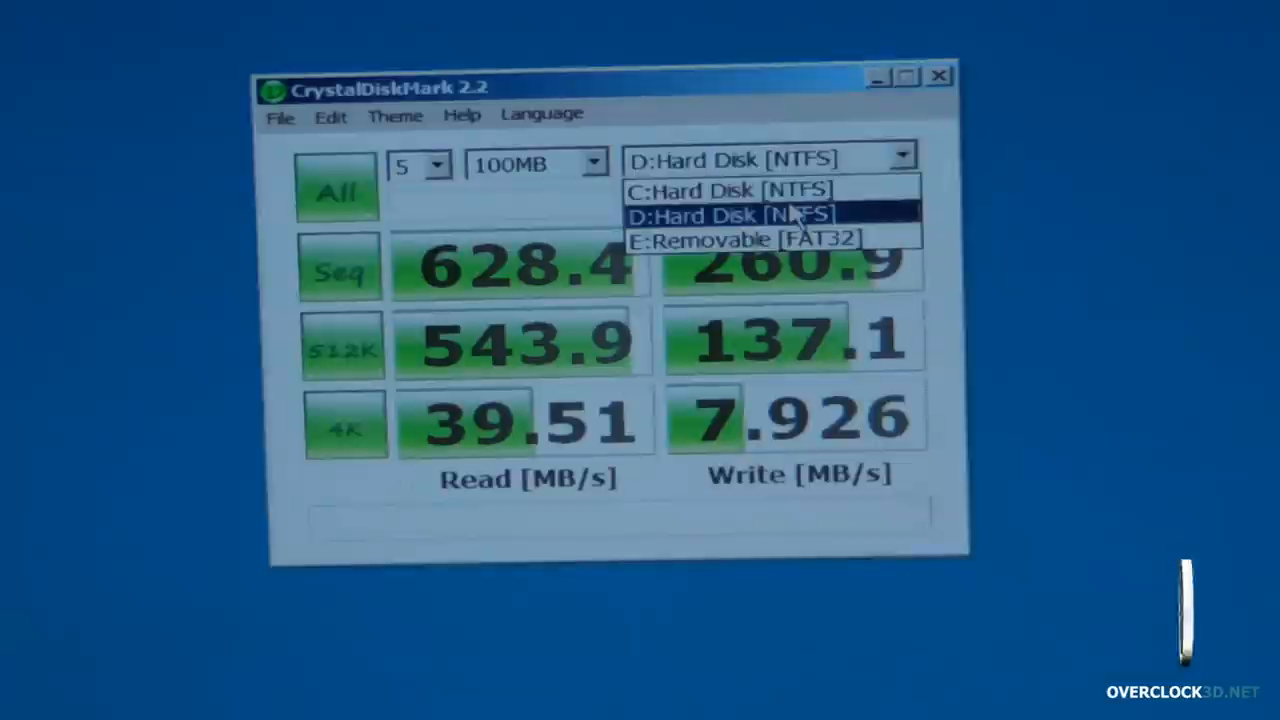
click(732, 216)
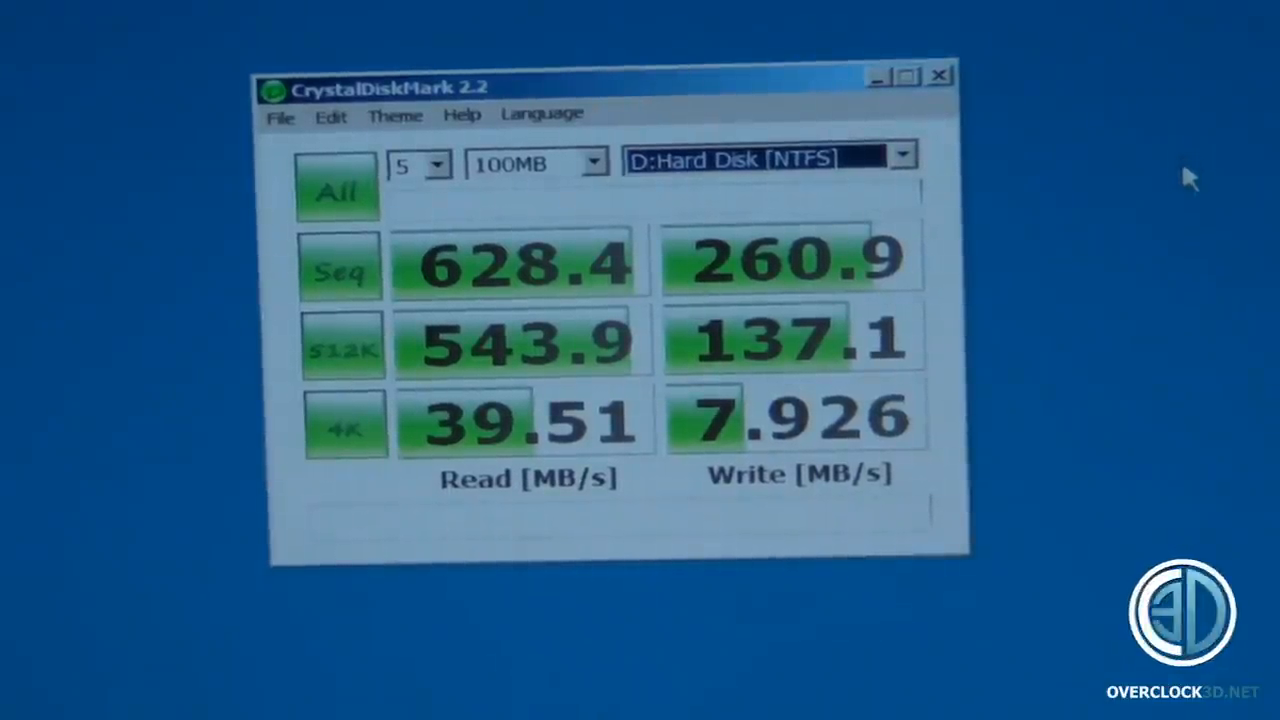
mouse_move(1090, 318)
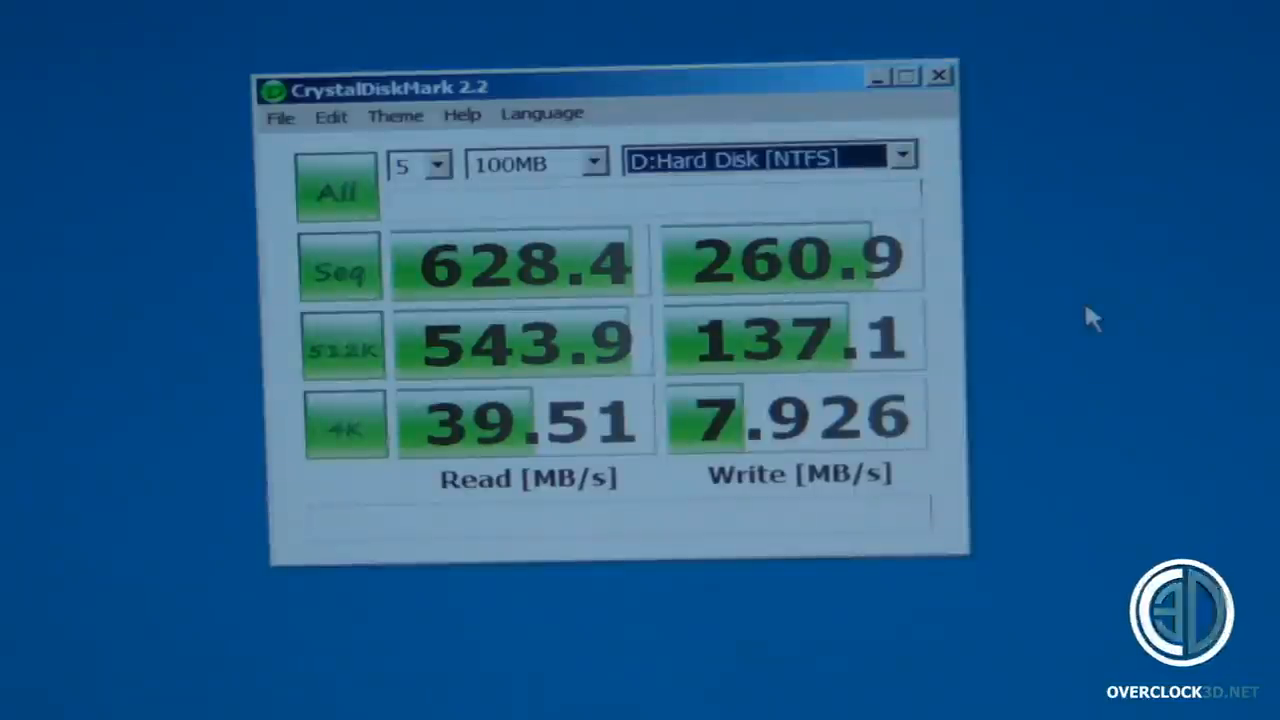